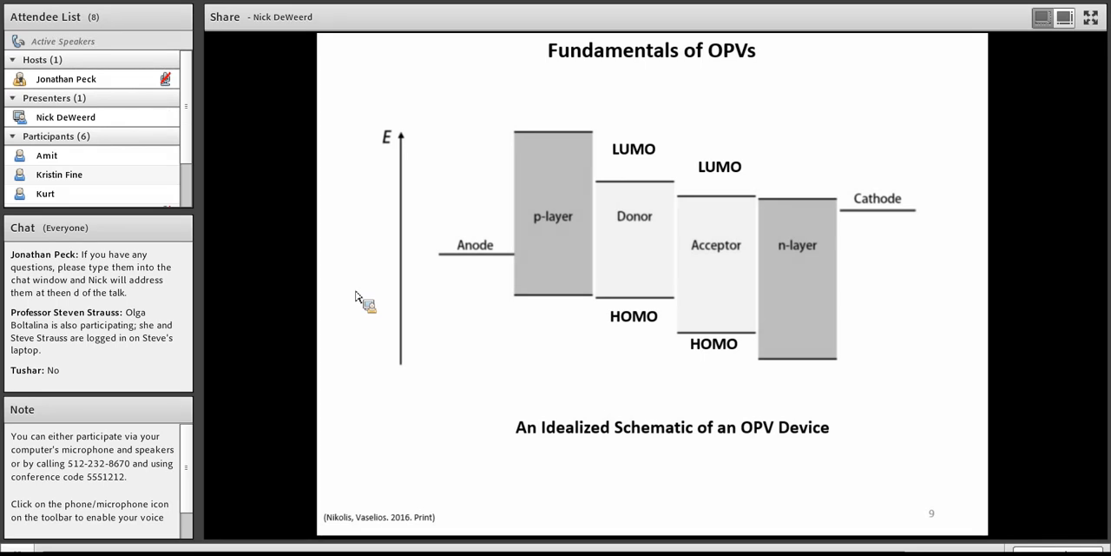
Step: Present slide 9's idealized OPV energy-level schematic, then advance the slides toward slide 11
drag(537, 106, 631, 271)
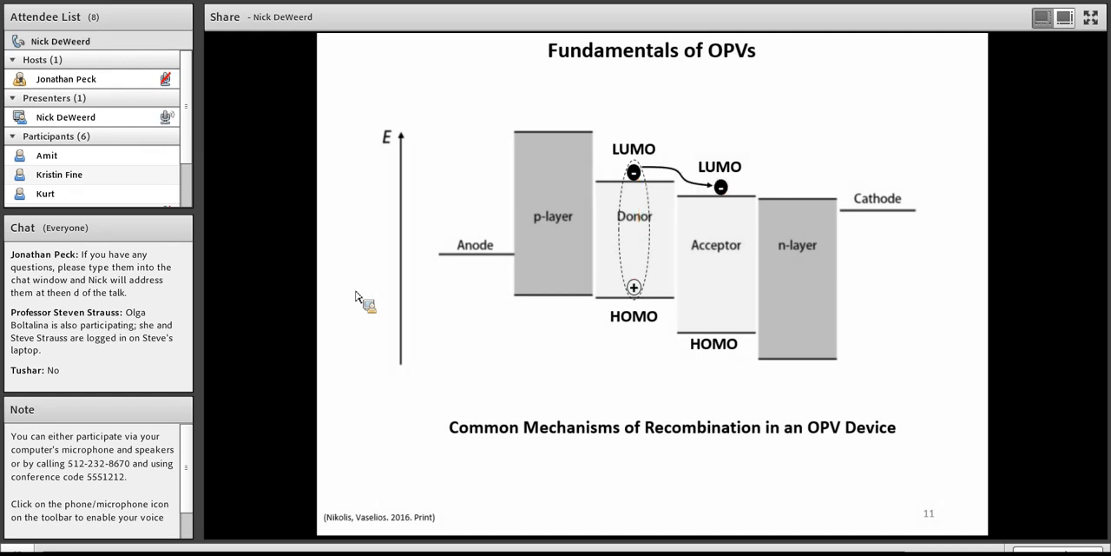
Step: Step slide 11's animations to reveal the red acceptor-LUMO-to-donor-HOMO recombination arrow
drag(719, 186, 634, 286)
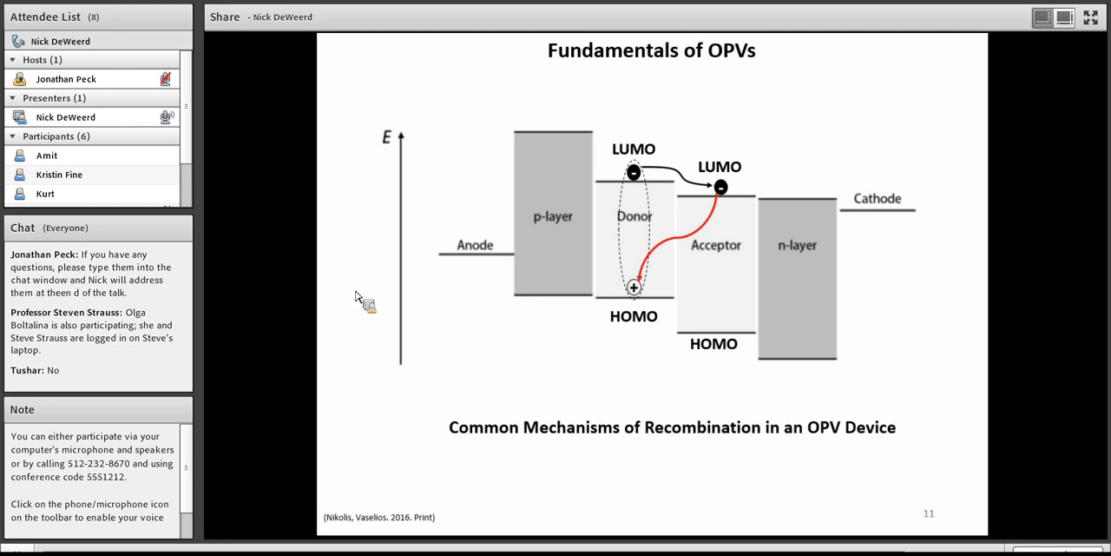